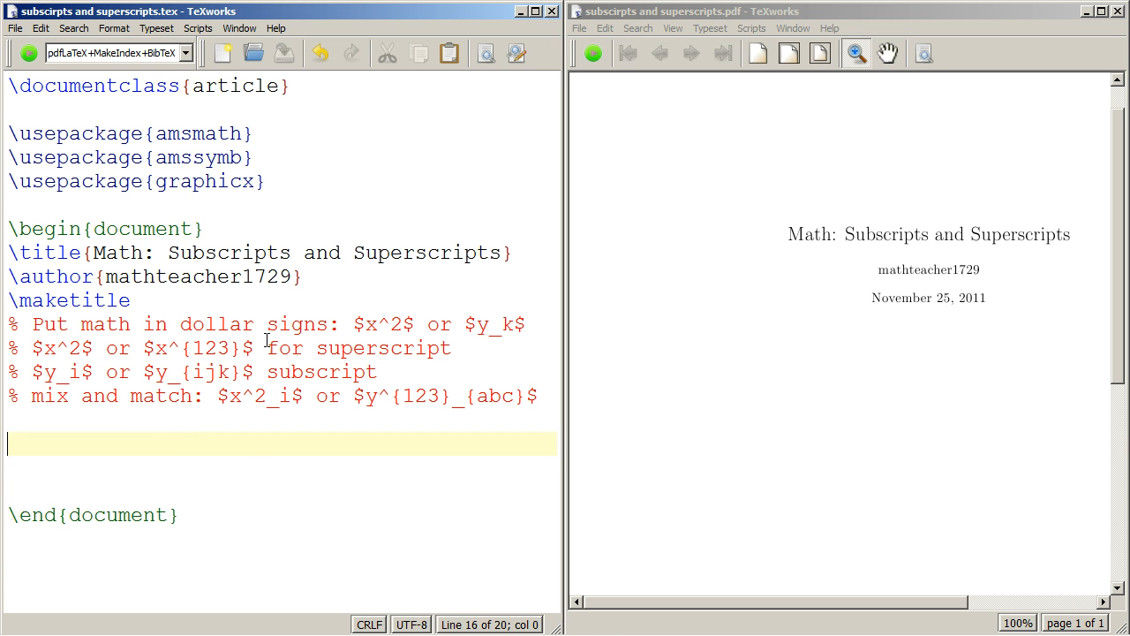
Enter the body sentence 'Here is some math $x^2$ and $y_k$.' below the comment block
text(pu)
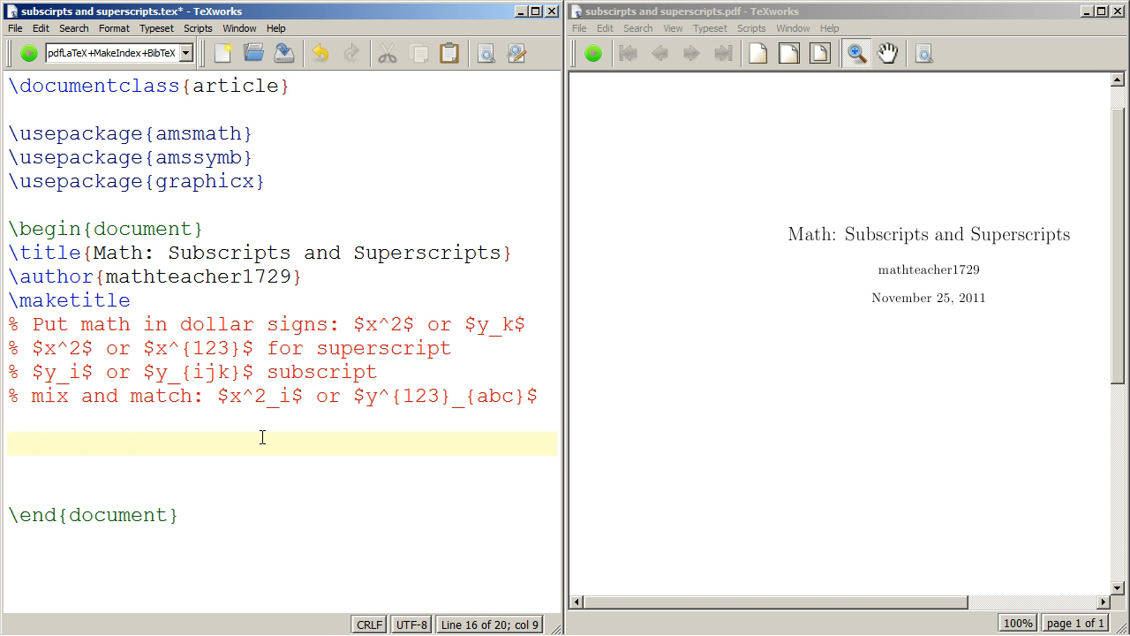
text(Here is some mat)
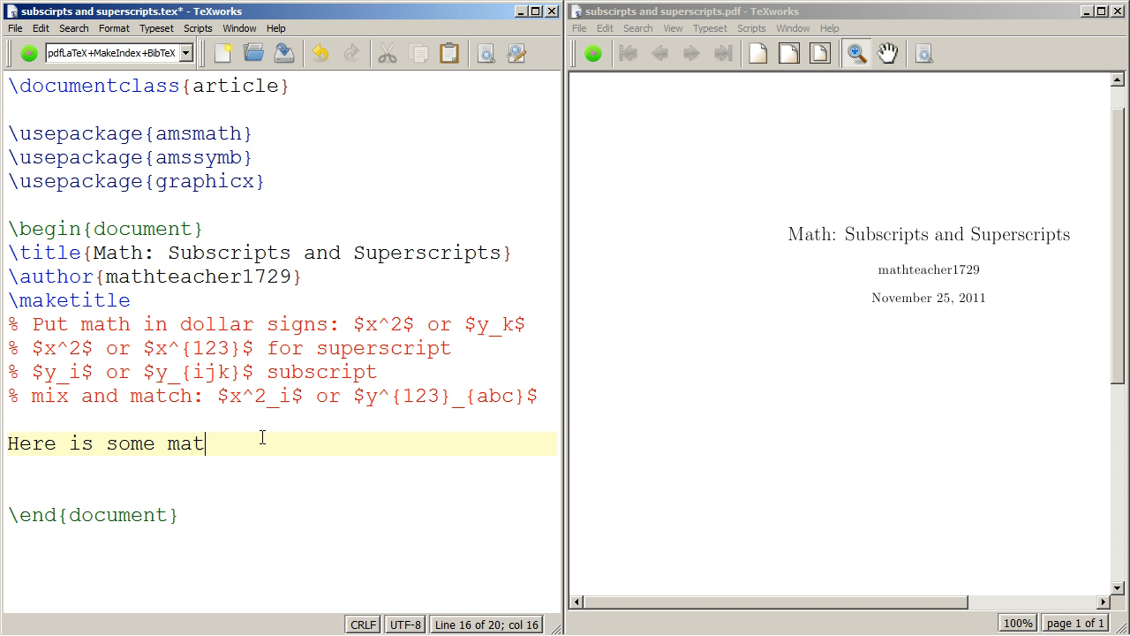
text(h $x$)
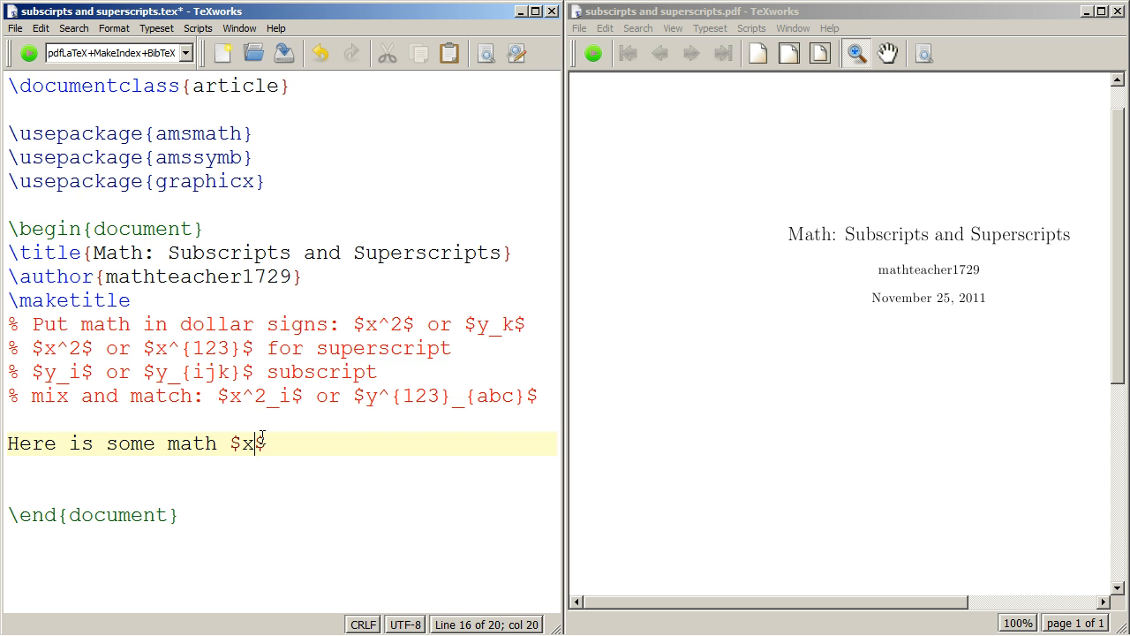
text(^2$ and y)
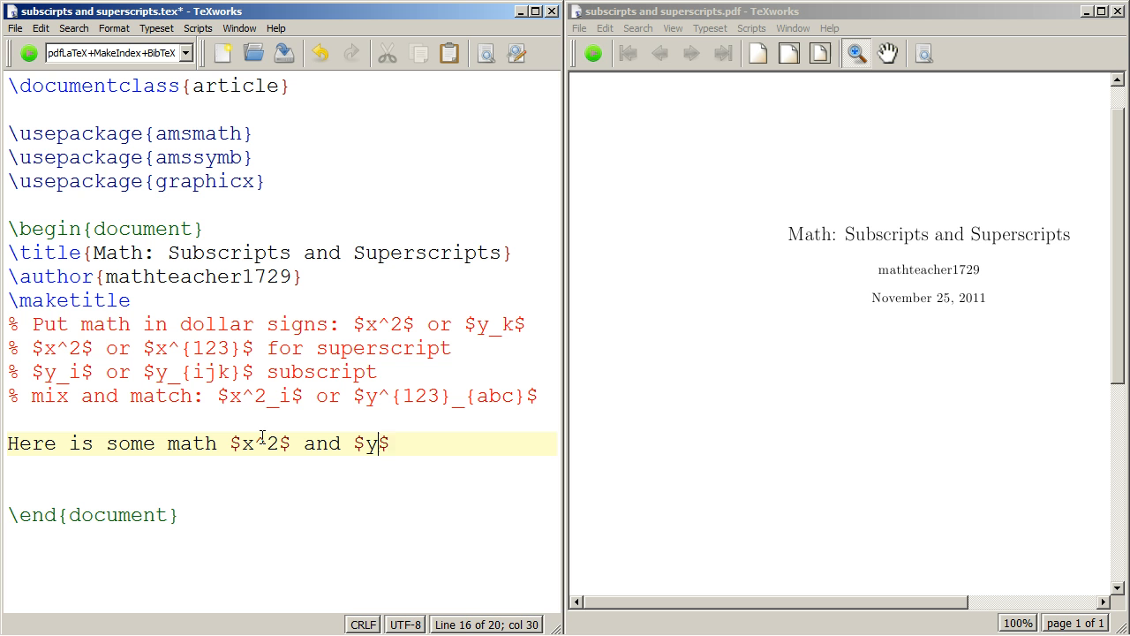
text(_k$.)
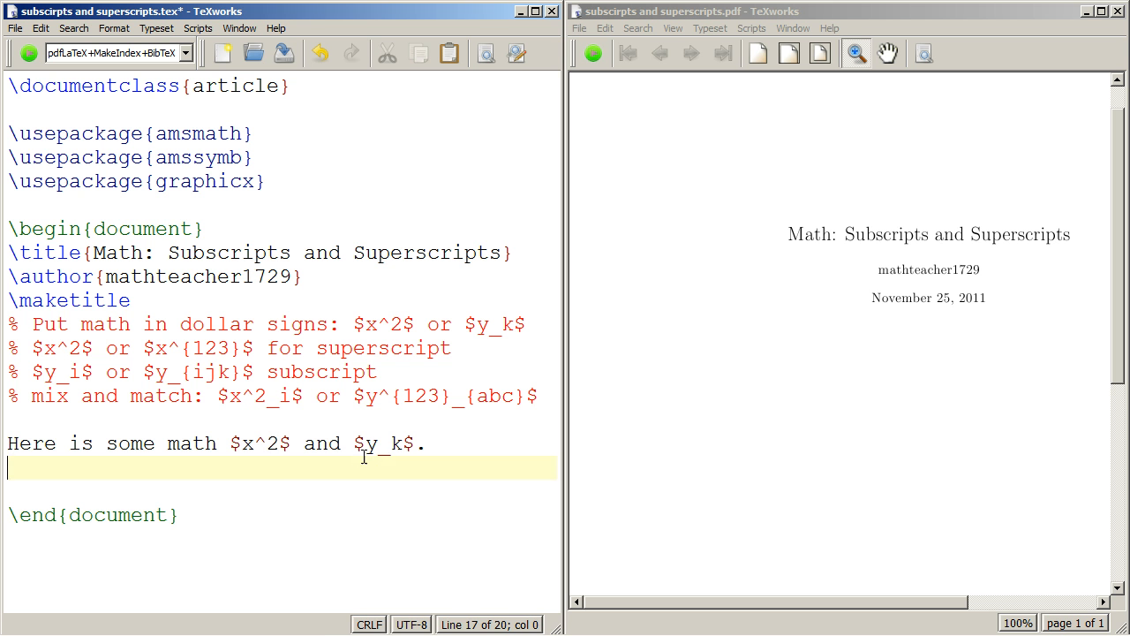
mouse_move(444, 443)
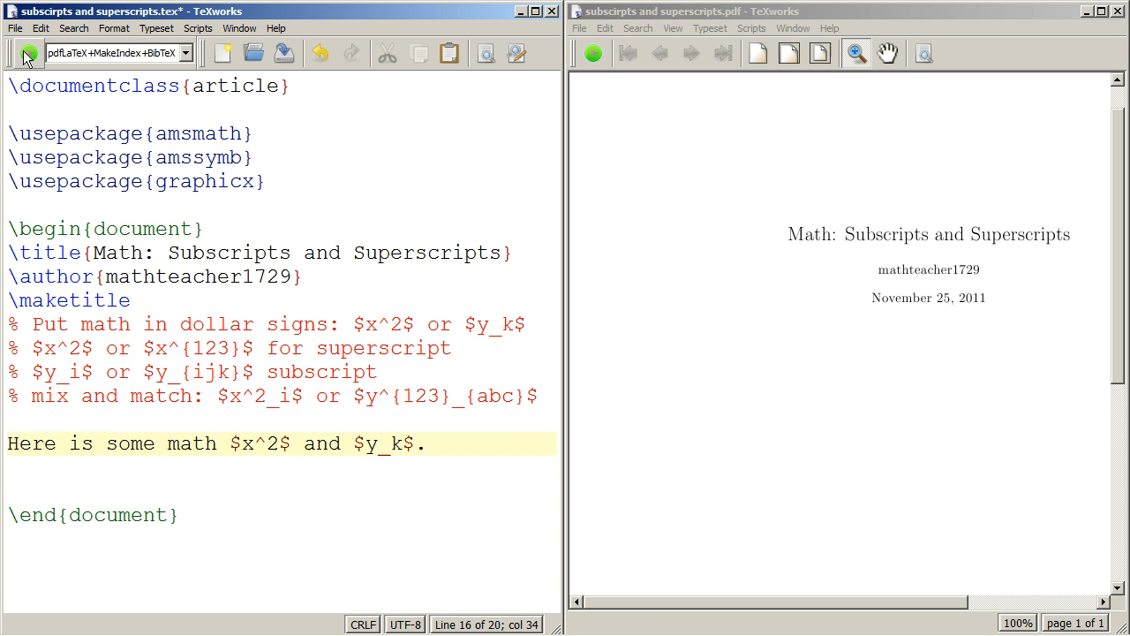
Typeset the document and magnify the preview on the rendered x² and y_k sentence
click(22, 55)
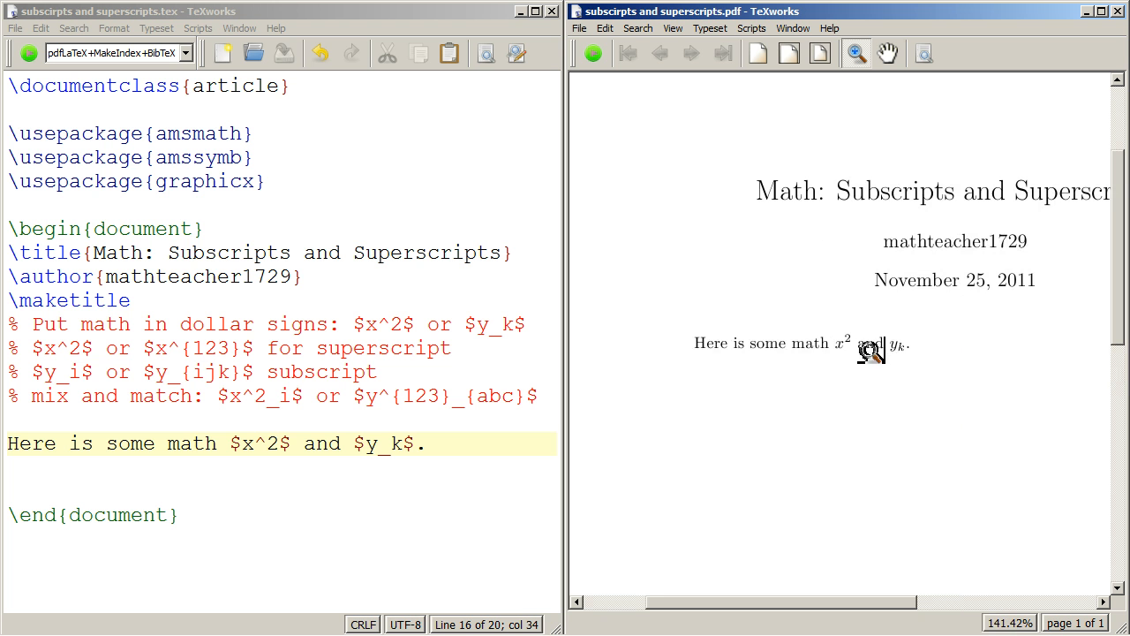
click(870, 349)
text(This is some more advan)
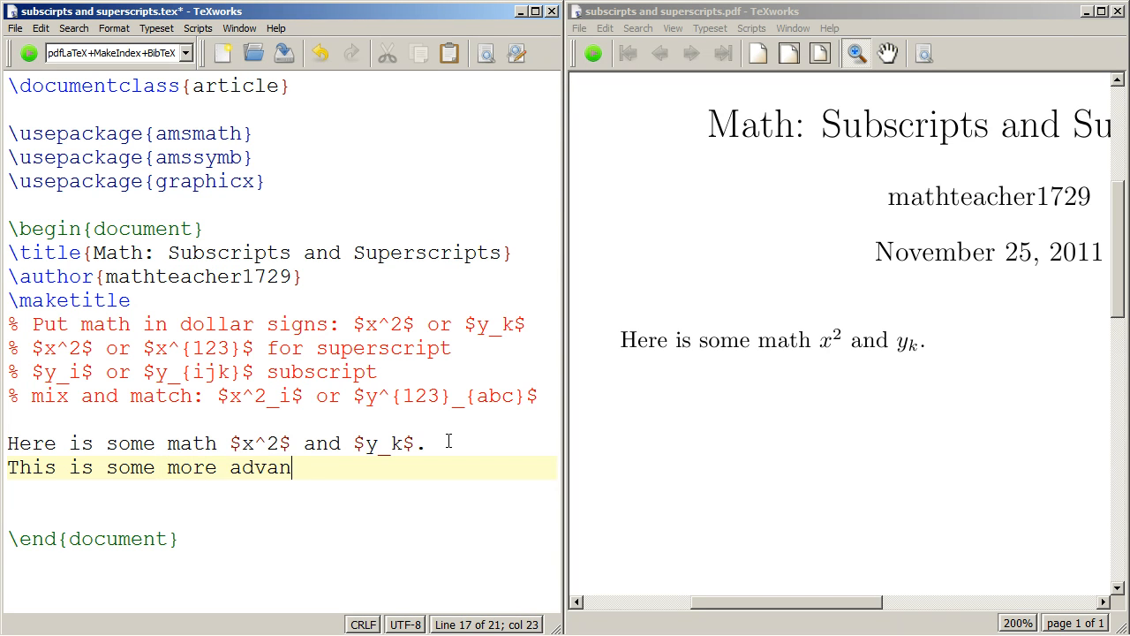
Type the sentence '...advanced subscripts and superscripts $x^{123}$ and $y_{ijk}$.' in the source
text(ced sub)
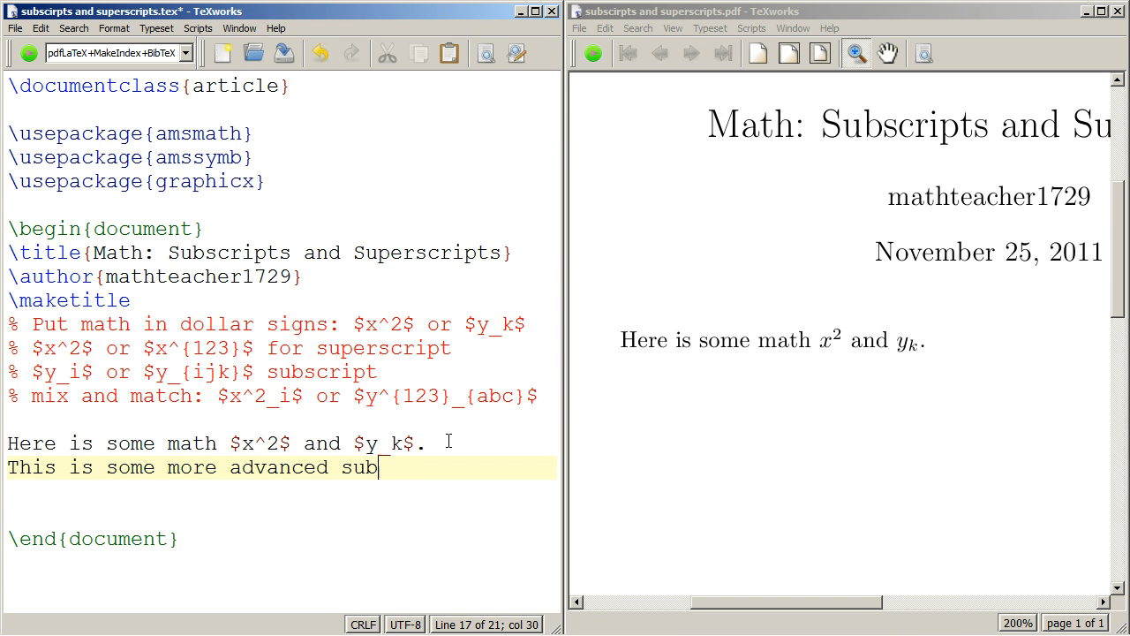
text(scripts)
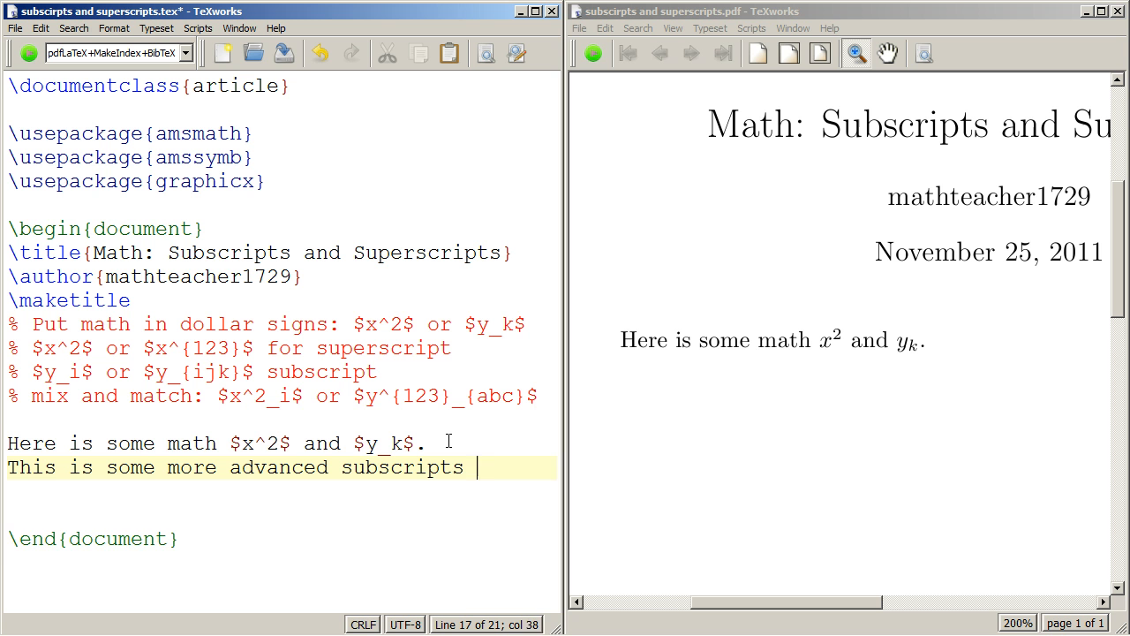
text(and superscrip)
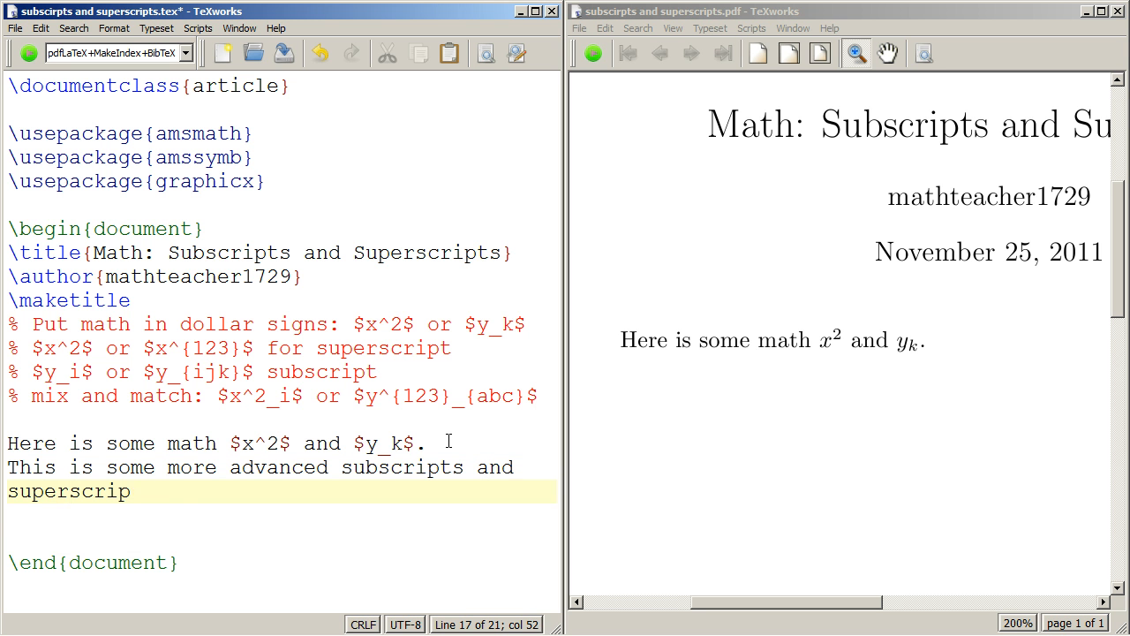
text(ts $$)
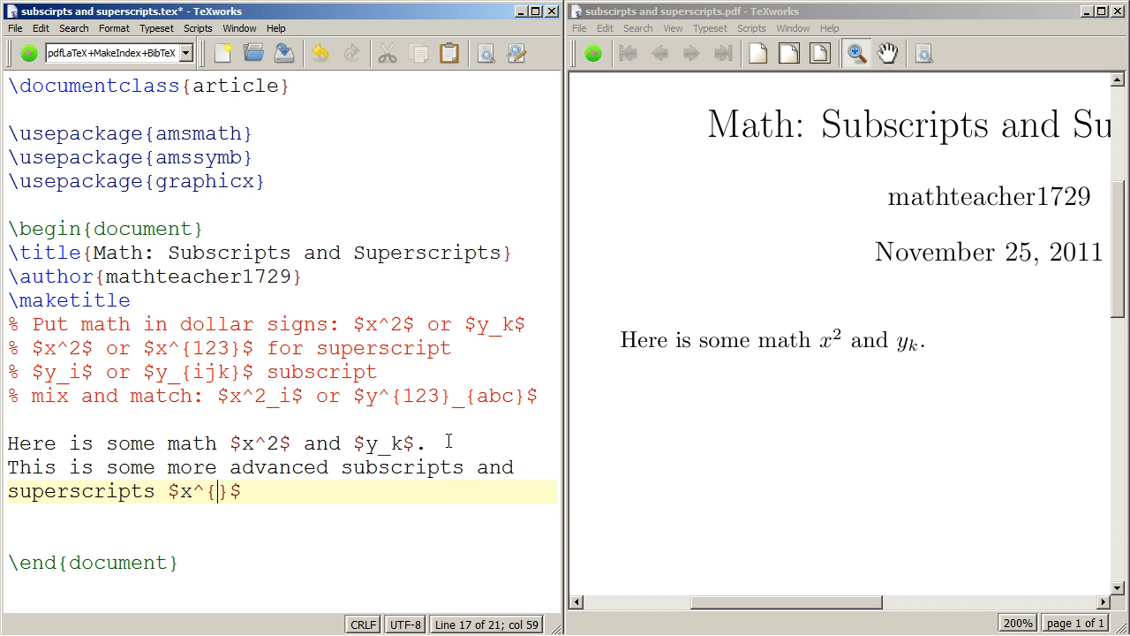
text(12)
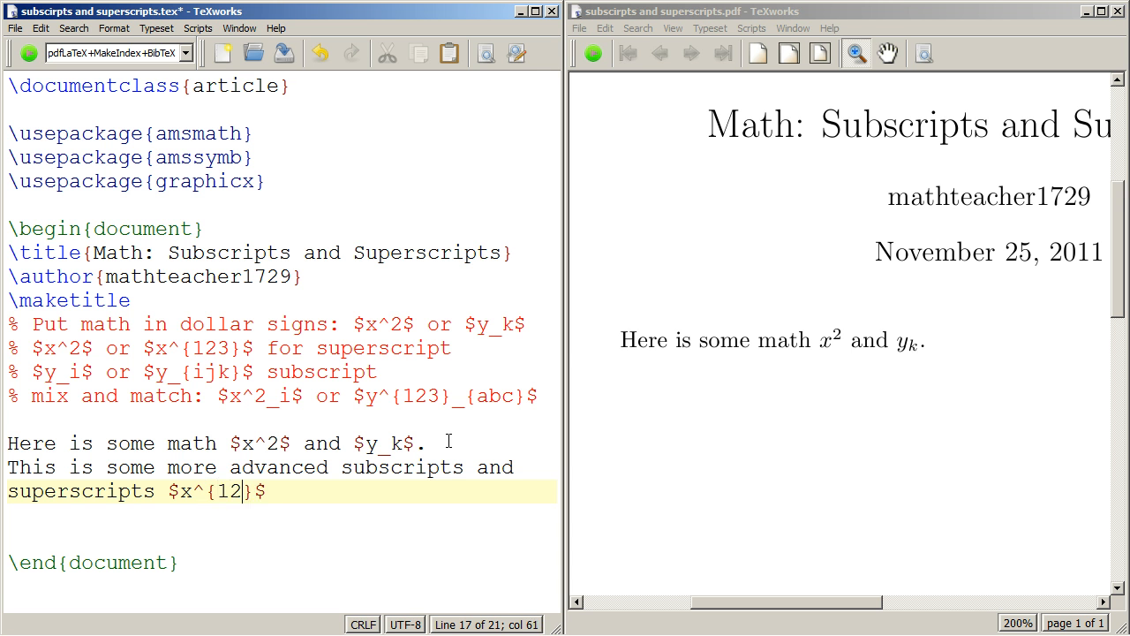
text(3} adn)
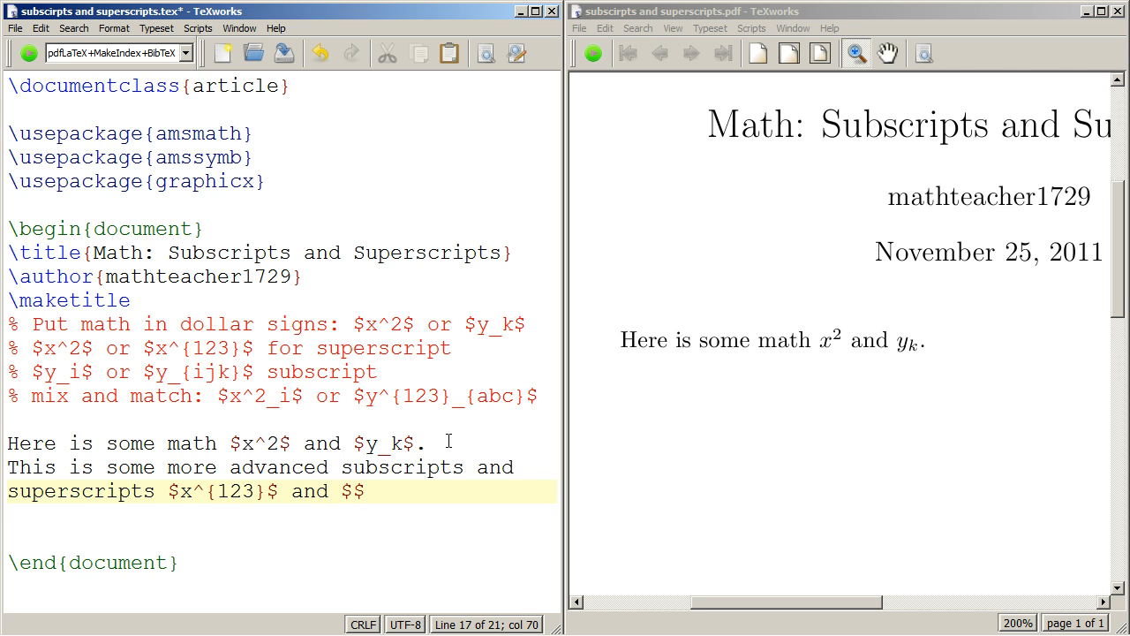
text(y_{})
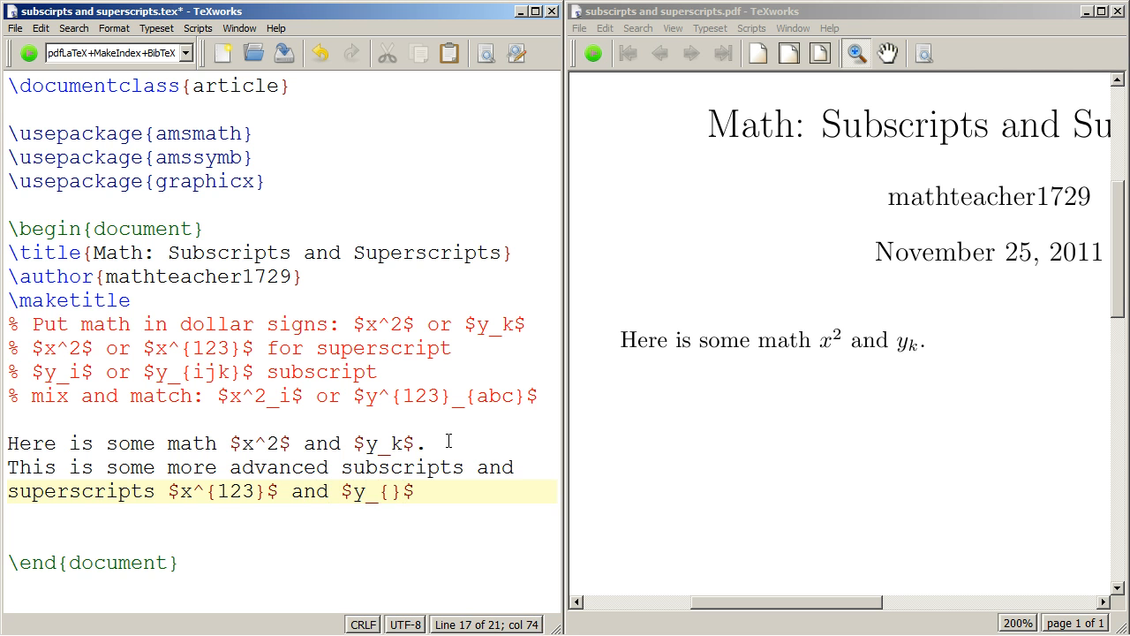
text(ijk)
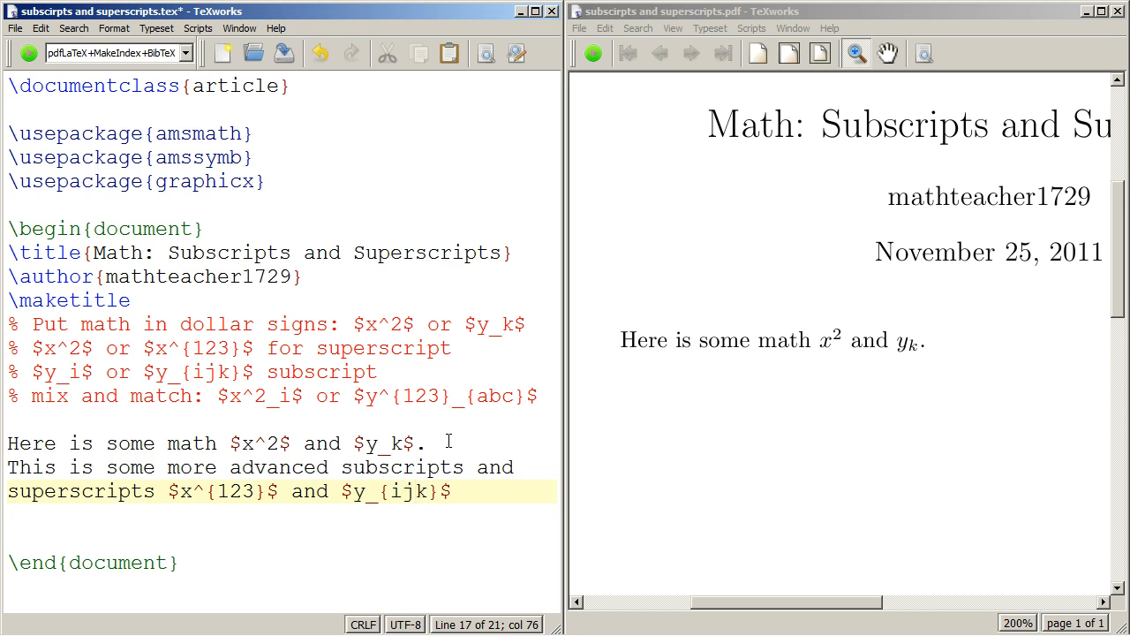
text(.)
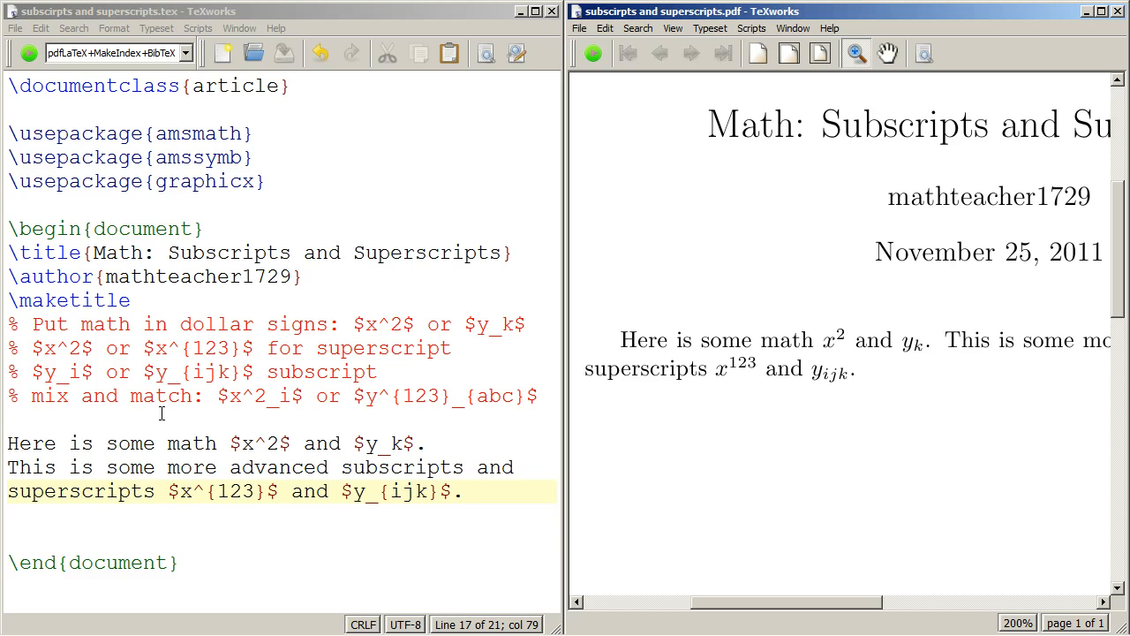
click(210, 491)
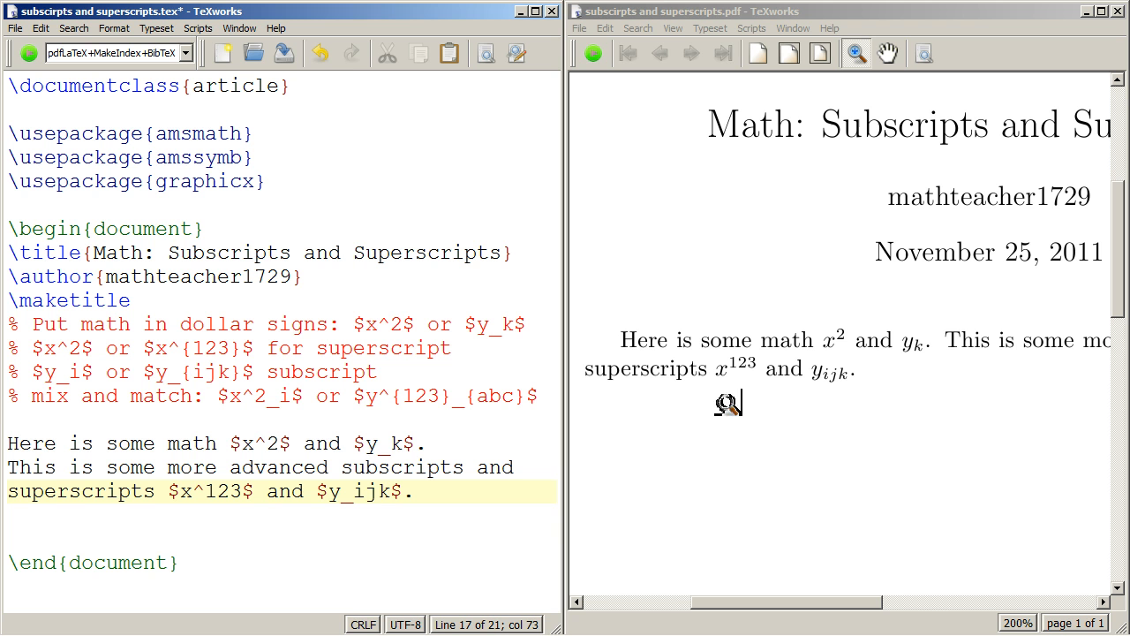
mouse_move(801, 414)
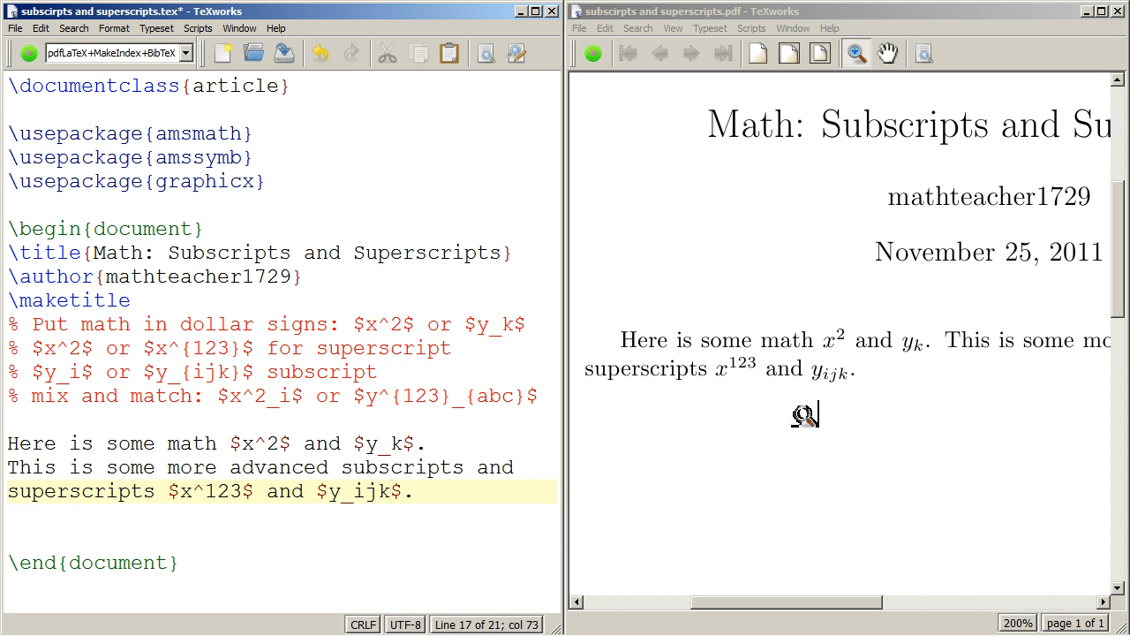
mouse_move(119, 307)
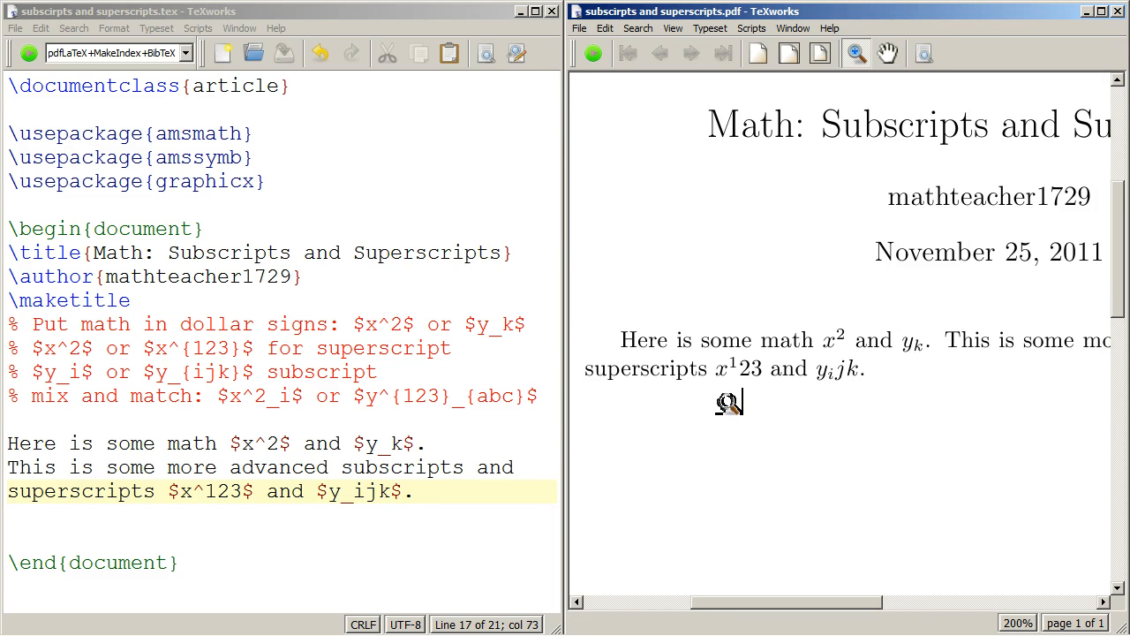
mouse_move(750, 395)
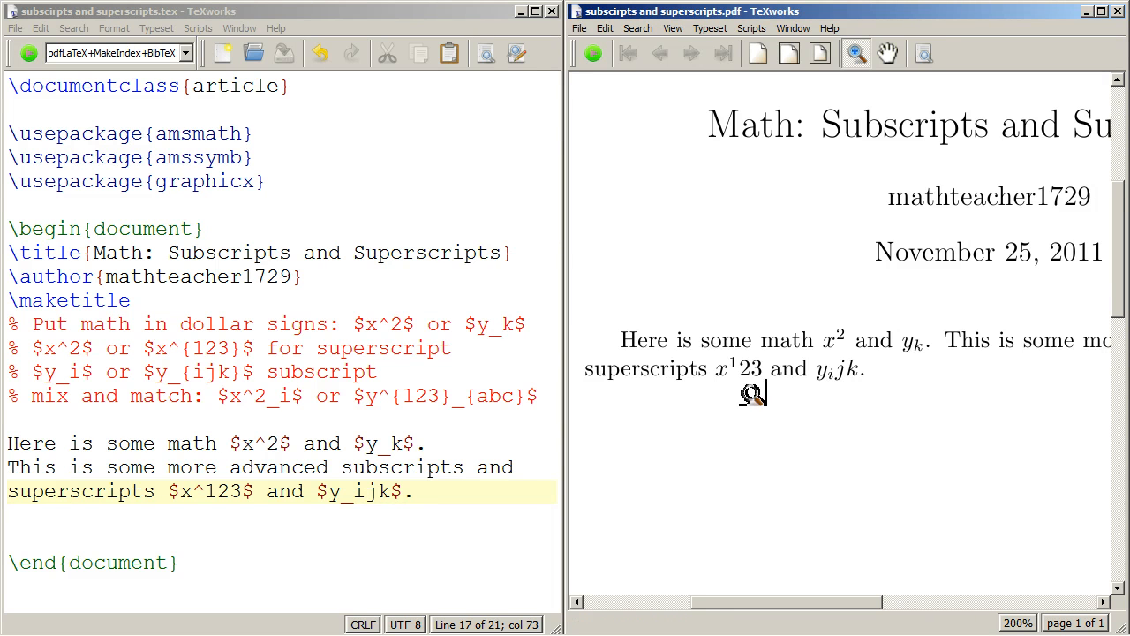
mouse_move(823, 394)
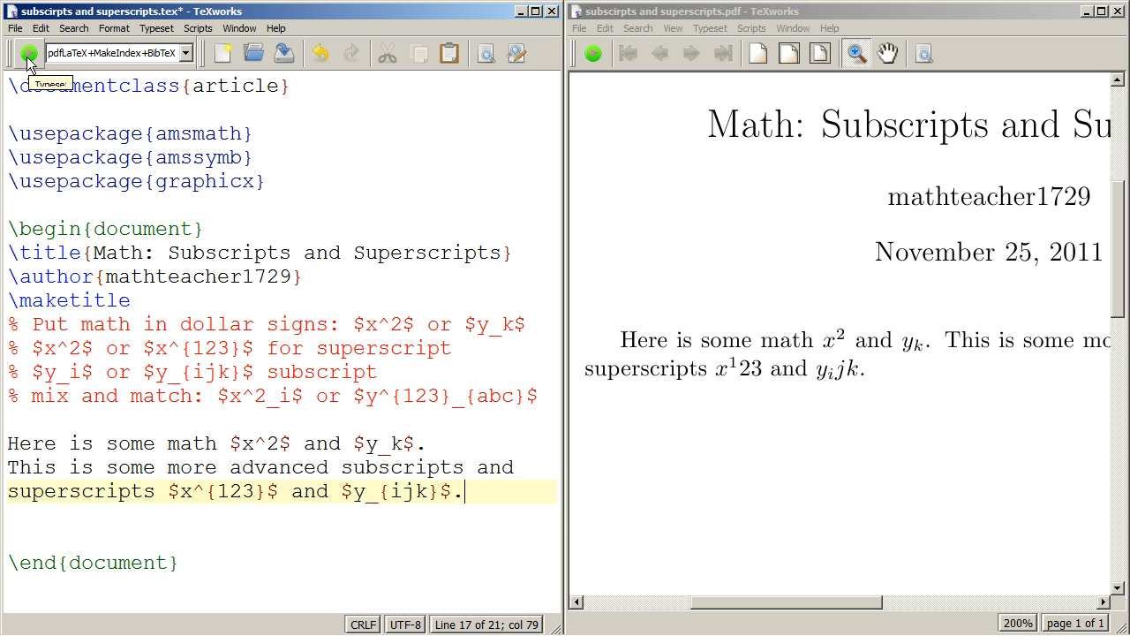
click(24, 55)
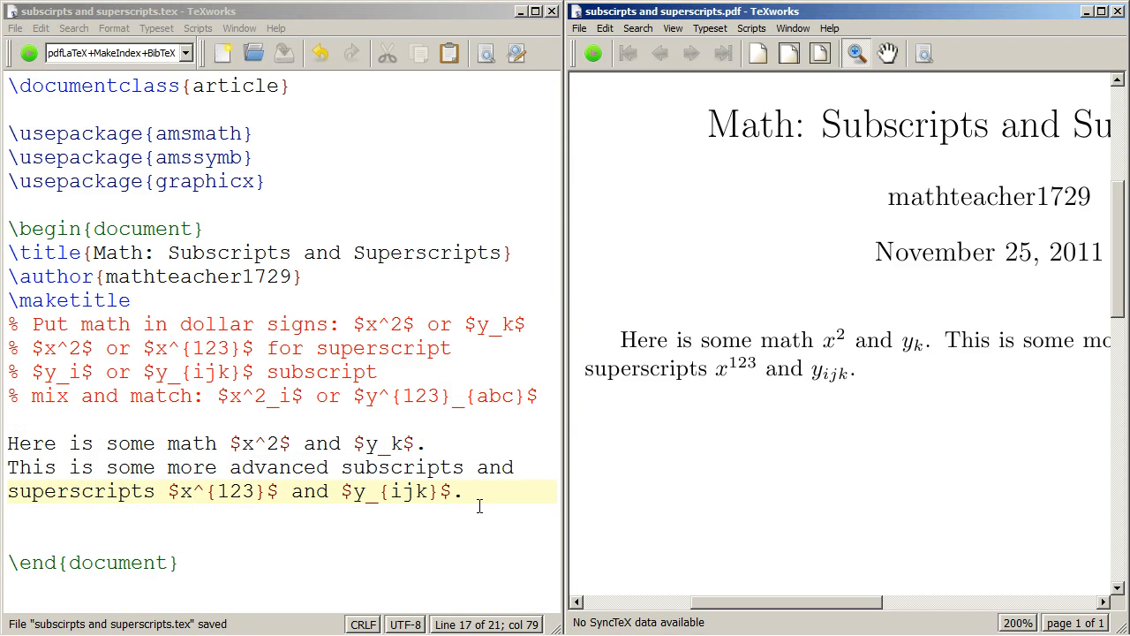
text(Let's mix and match)
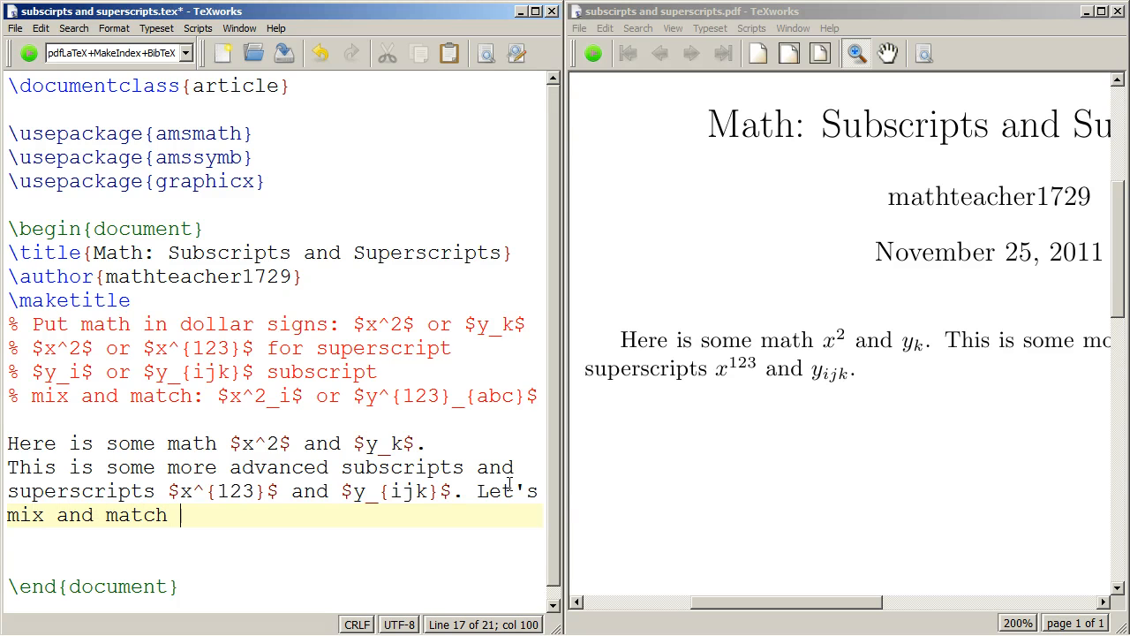
Type 'mix and match $x^2_i$ or $z^{123}_{', leaving the final subscript empty
text($x$)
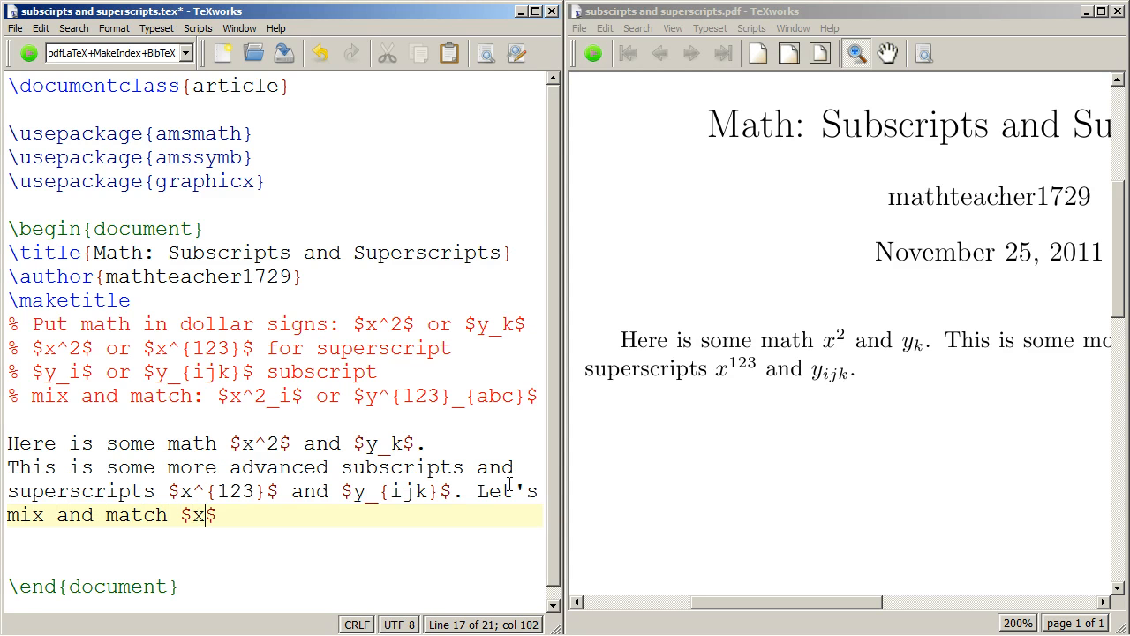
text(^2_i$)
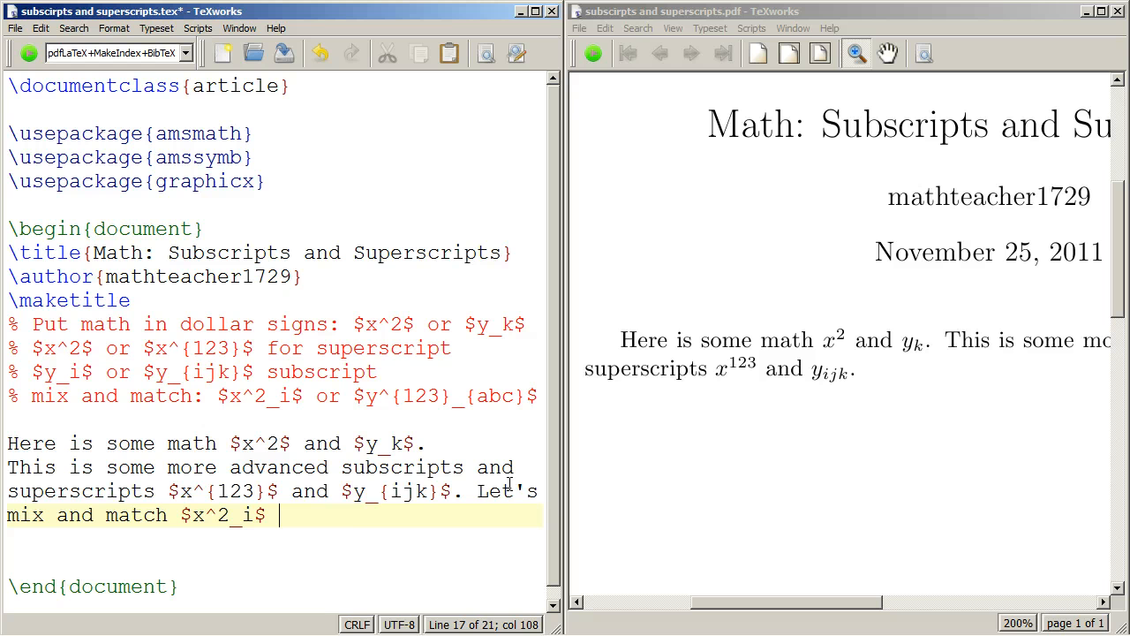
text(or $$)
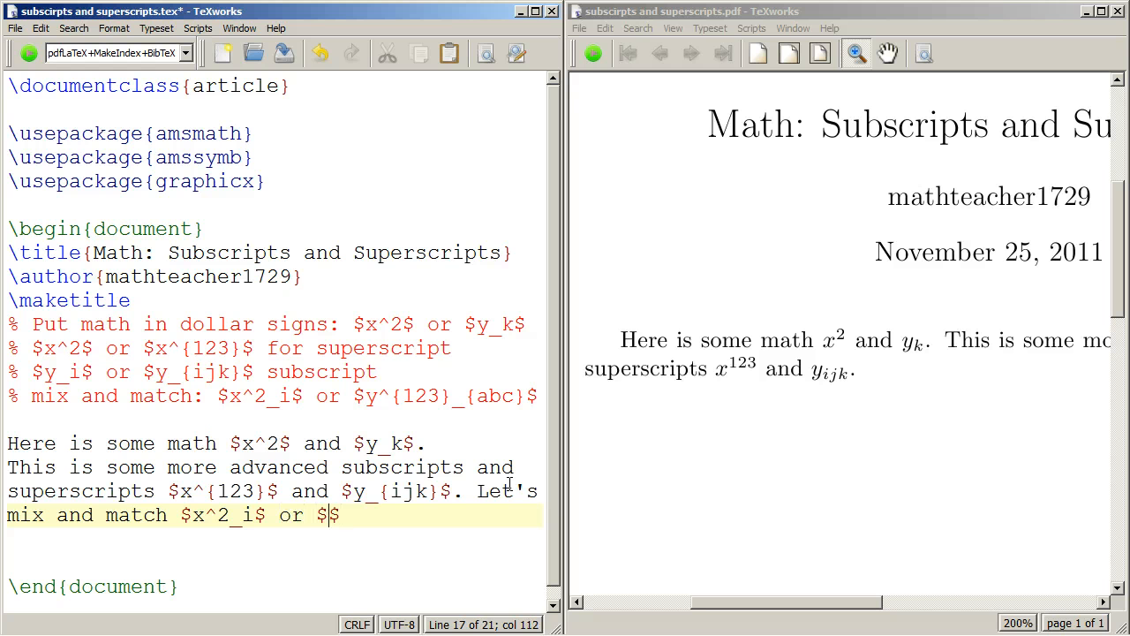
text(z^)
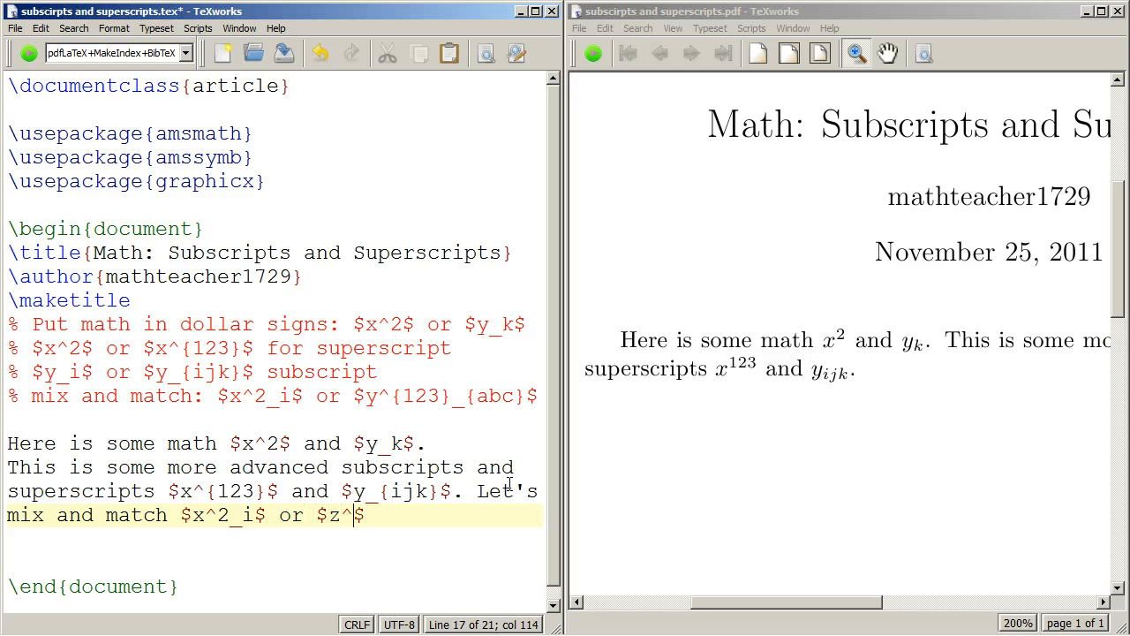
text({123})
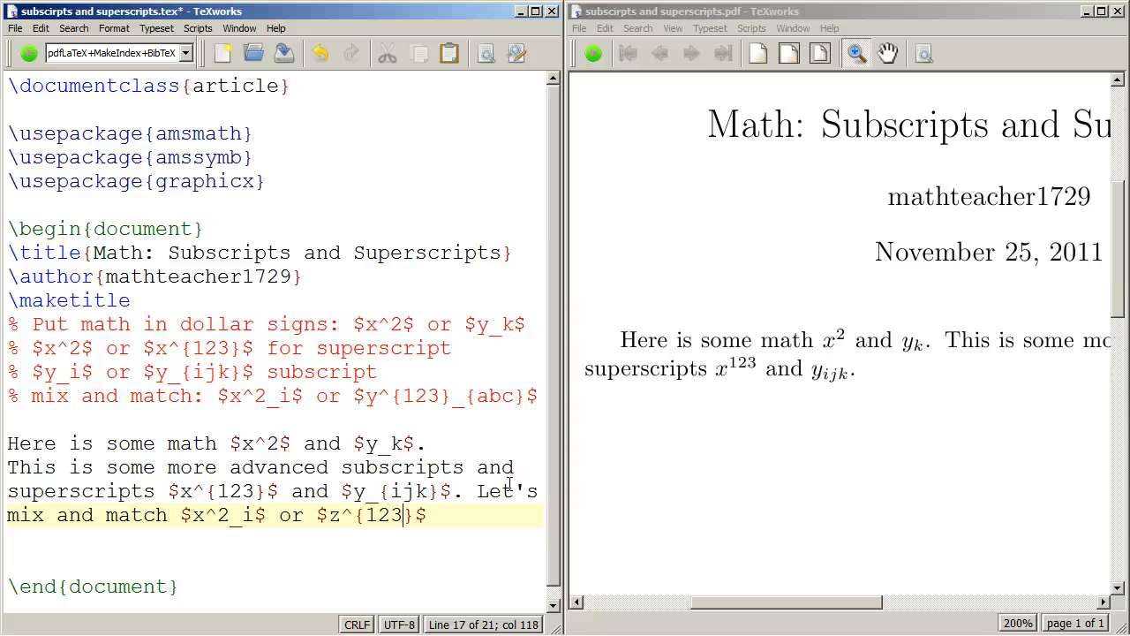
text(_{)
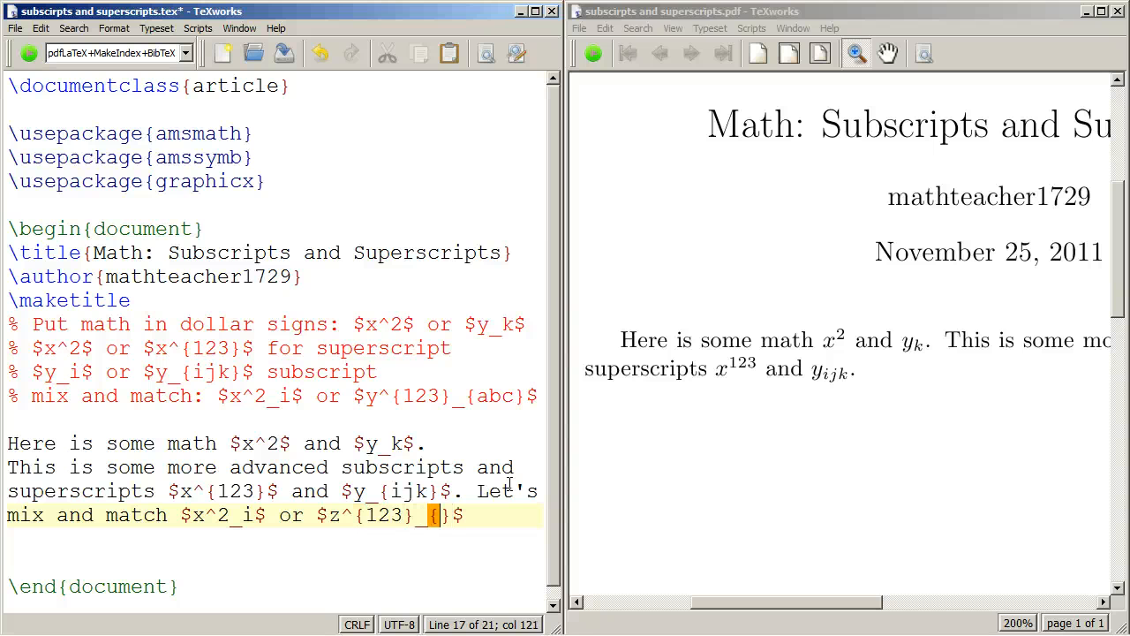